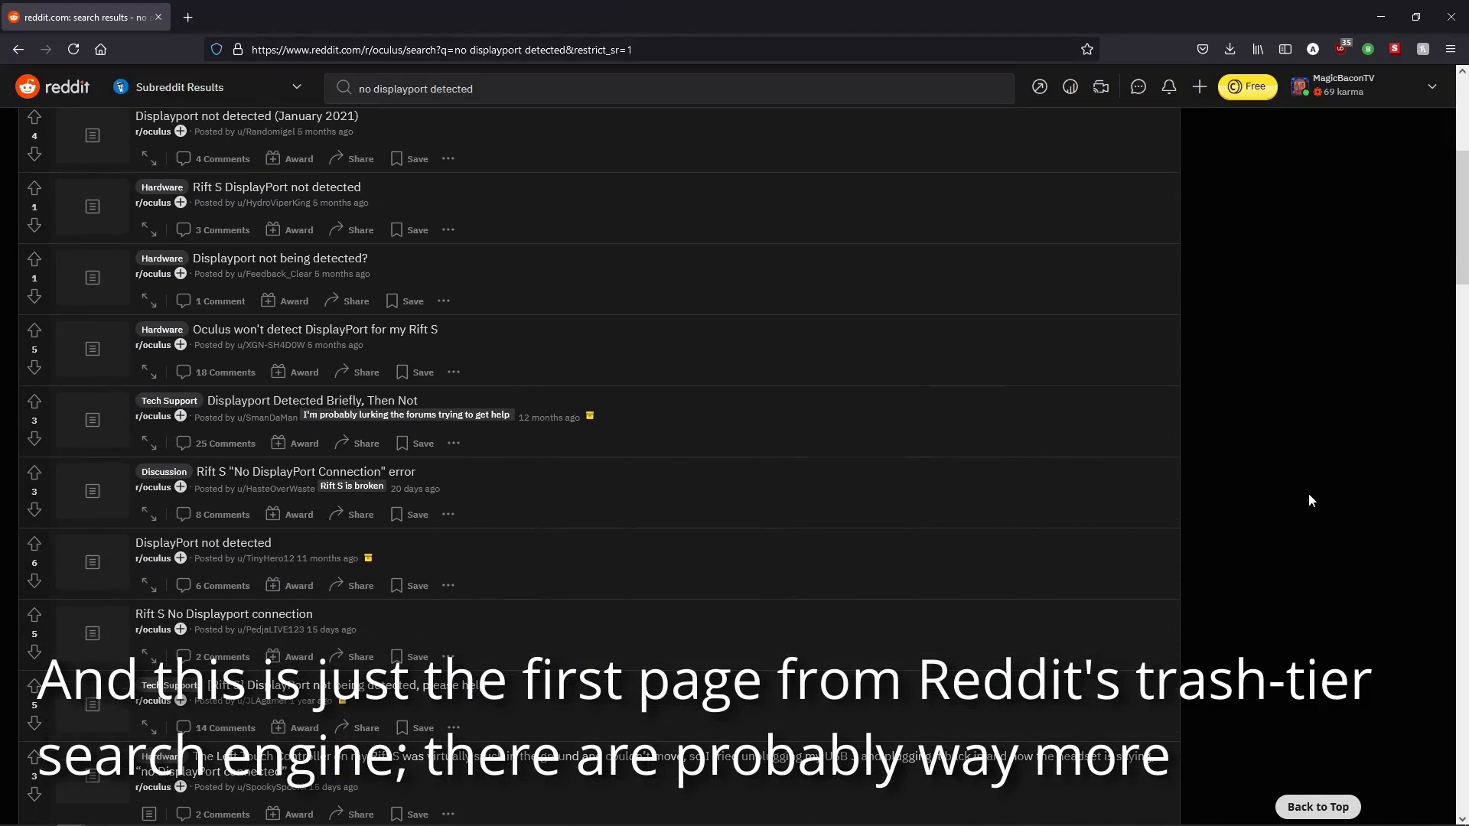
scroll("down", 3)
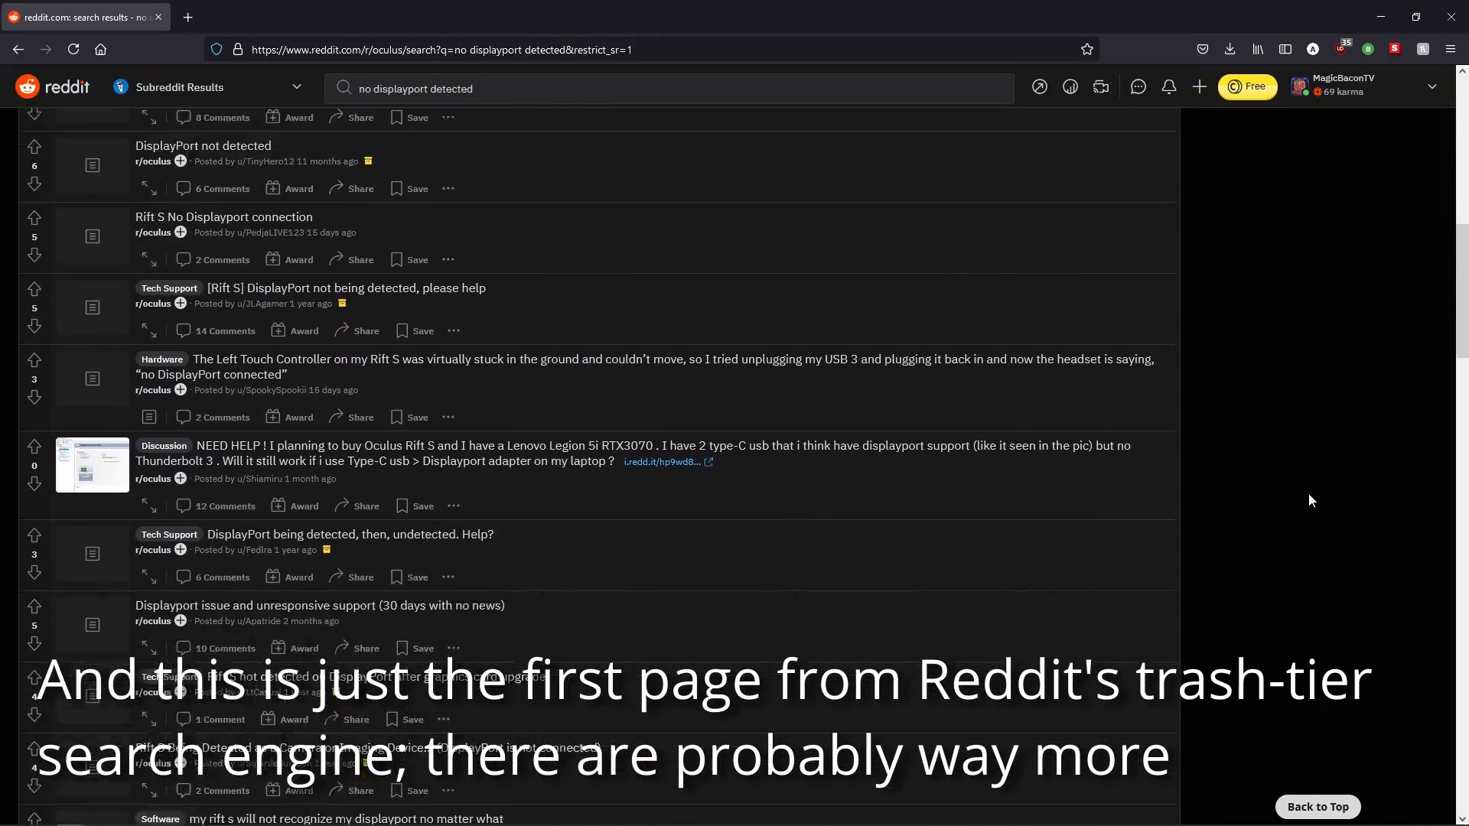
scroll("down", 3)
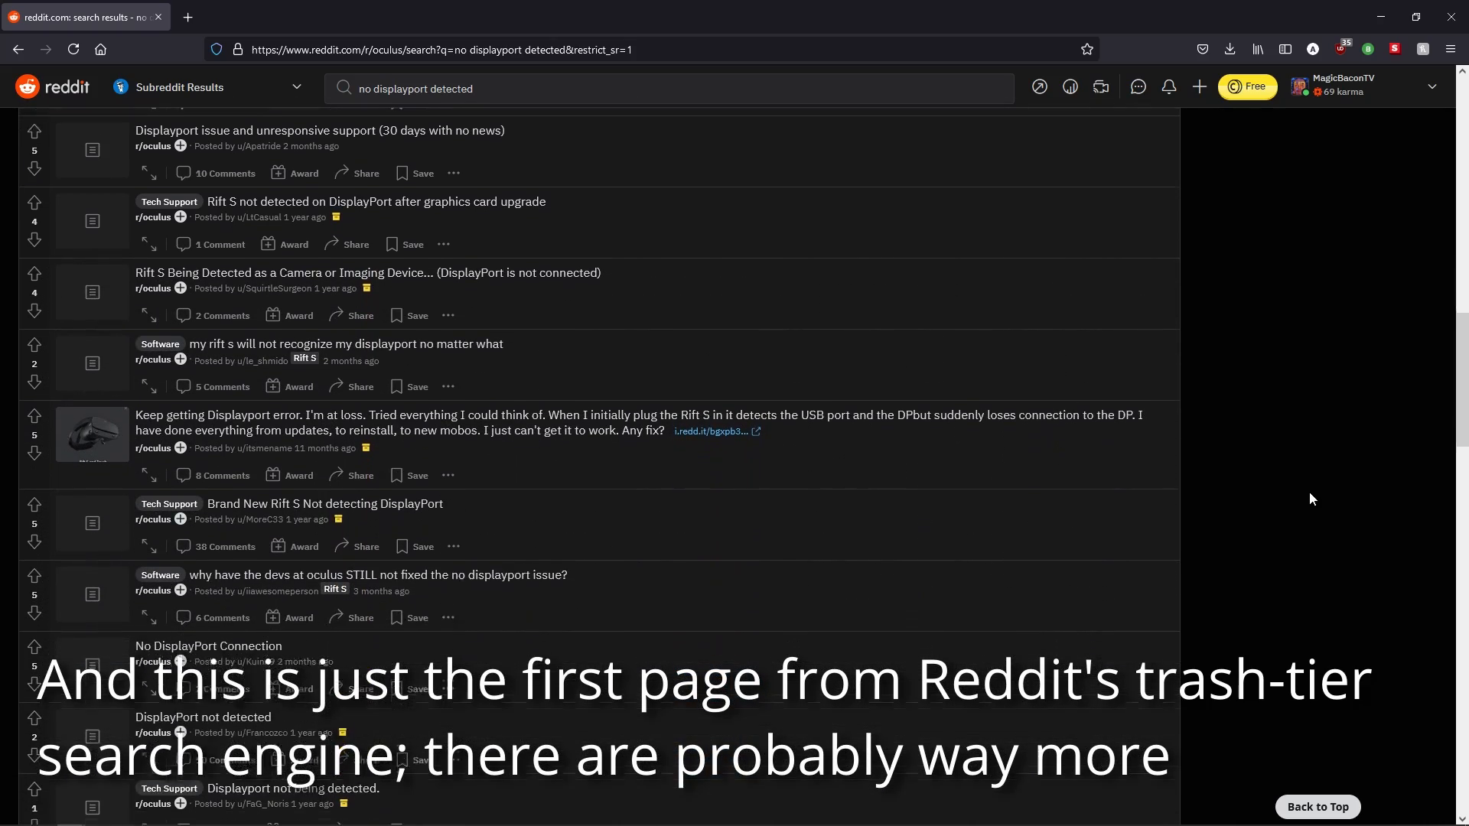